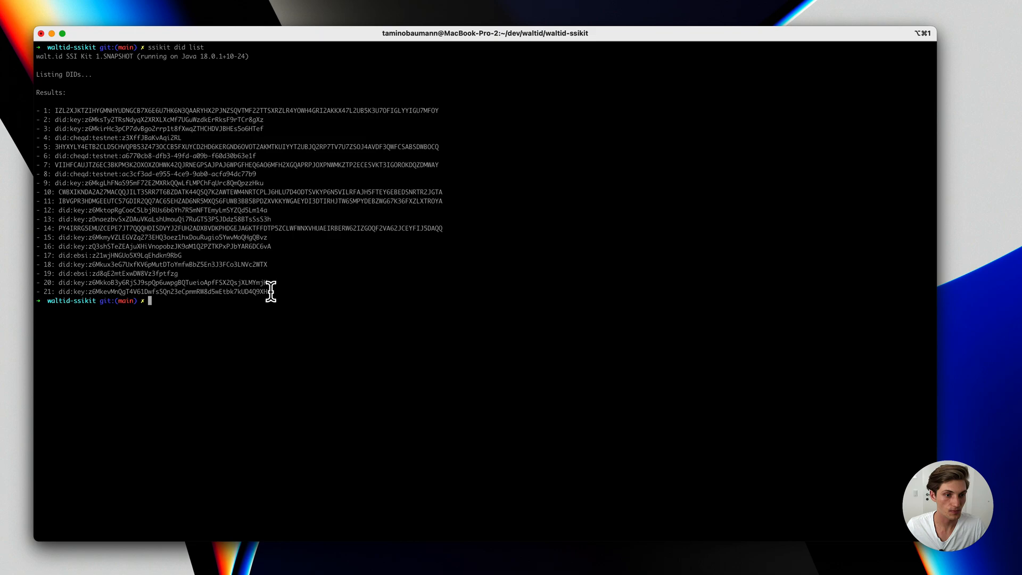
mouse_move(332, 291)
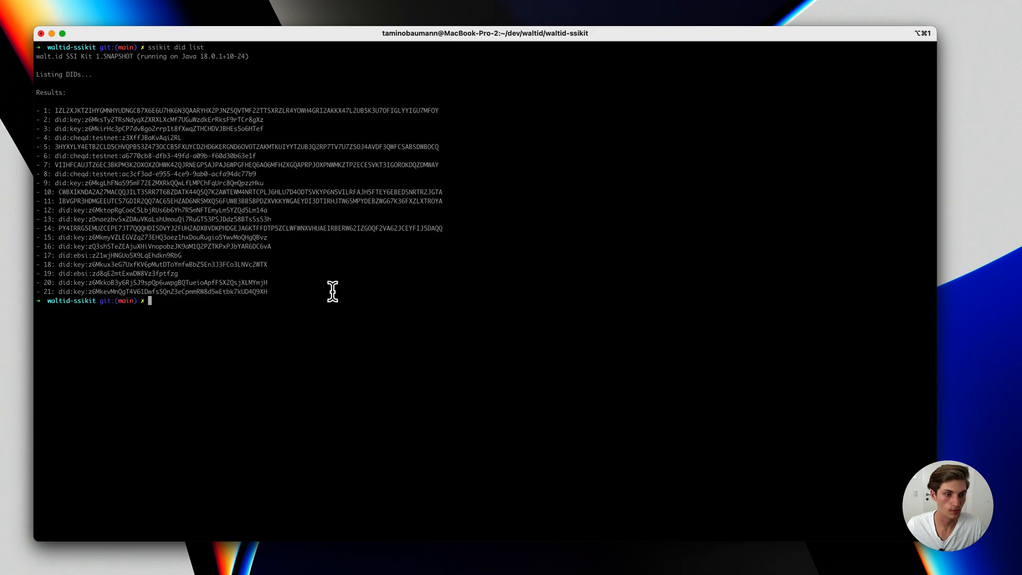
Step: List the SSI Kit's verifiable credential templates with 'ssikit vc templates list'
text(ssikit vc templates list)
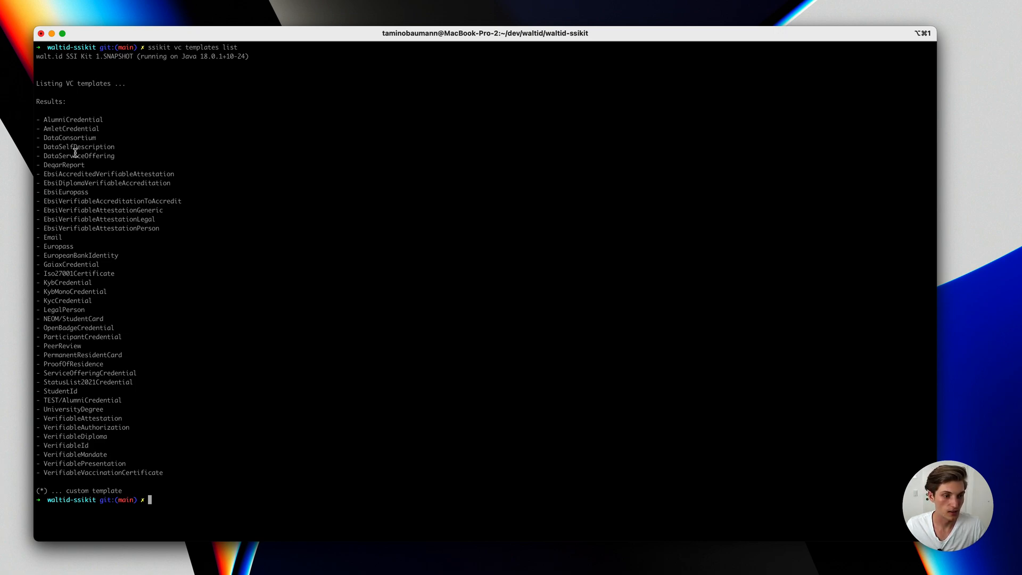
double_click(65, 444)
text(Bauman)
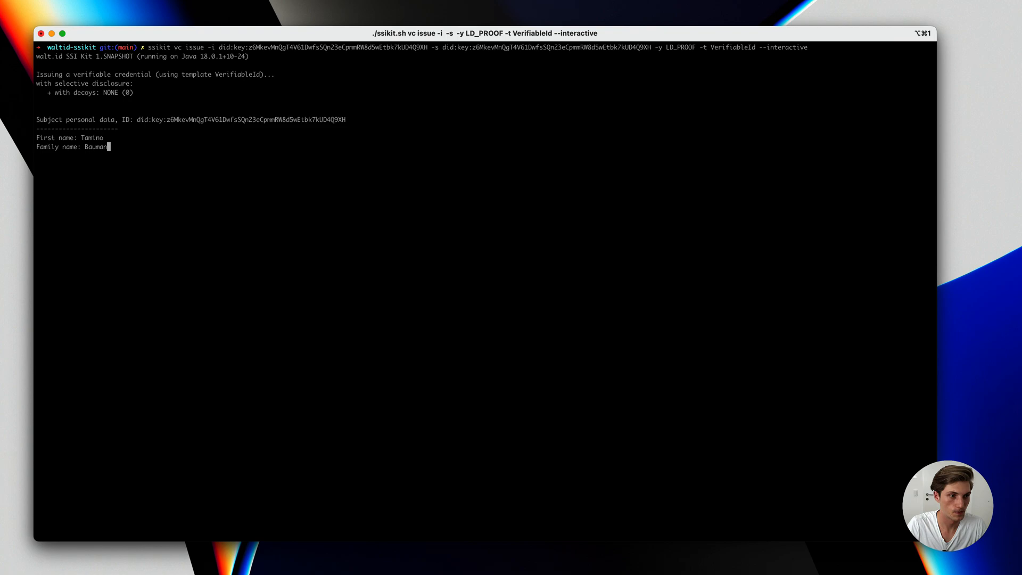
Step: Confirm the family name, enter gender Male, and submit the last field to issue the VerifiableId
key(enter)
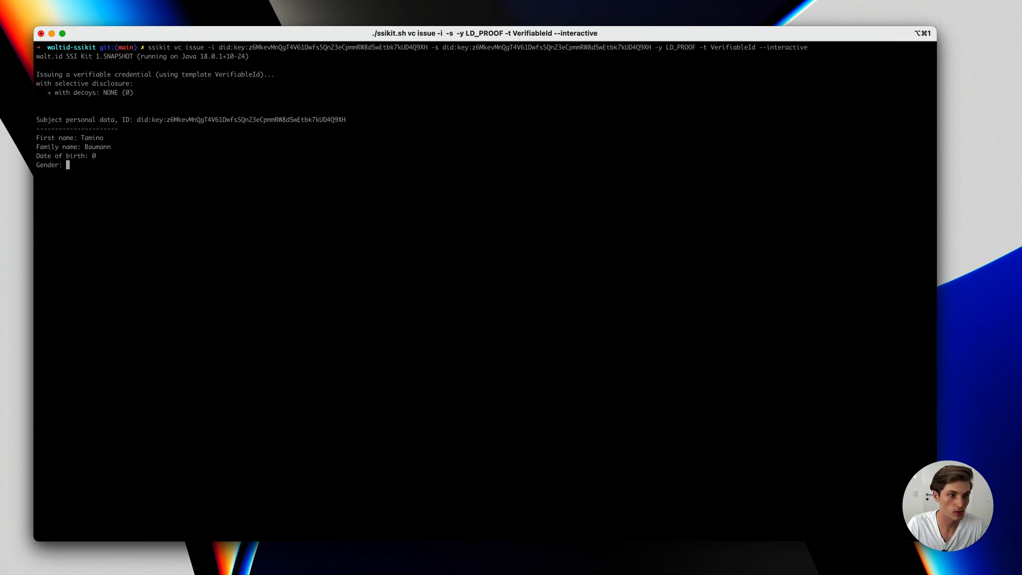
text(Male)
text(Munich)
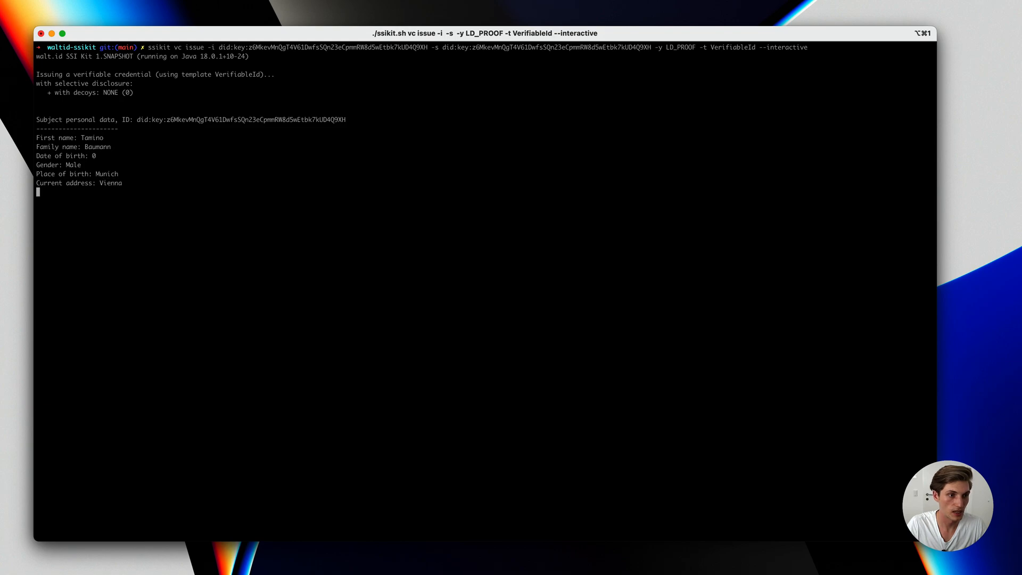
key(enter)
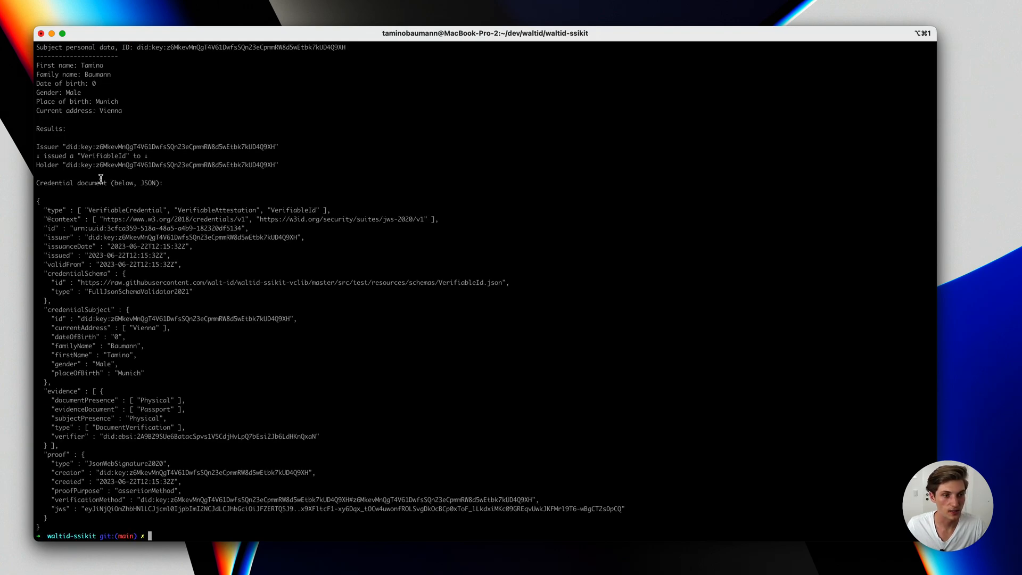
mouse_move(167, 180)
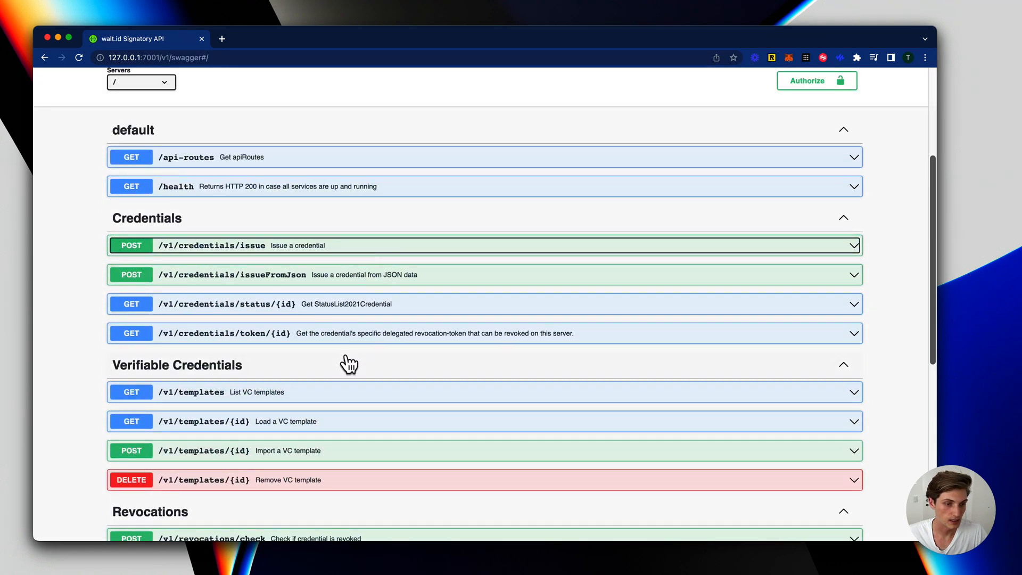
Step: Scroll Swagger UI down to the Credentials and Verifiable Credentials endpoints
scroll(down, 3)
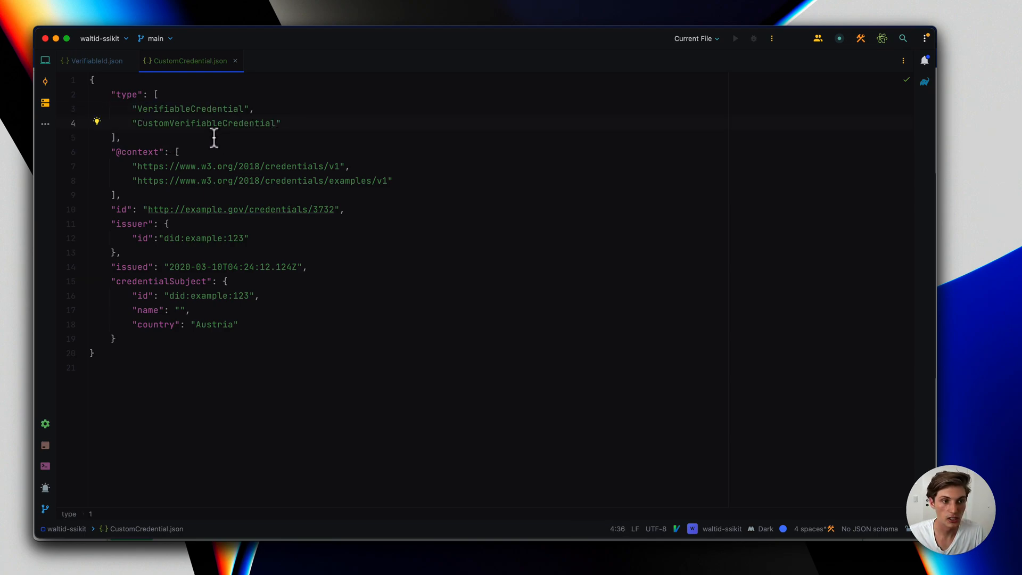
Step: Review the CustomVerifiableCredential type, name and country fields in CustomCredential.json, then select its contents
double_click(155, 123)
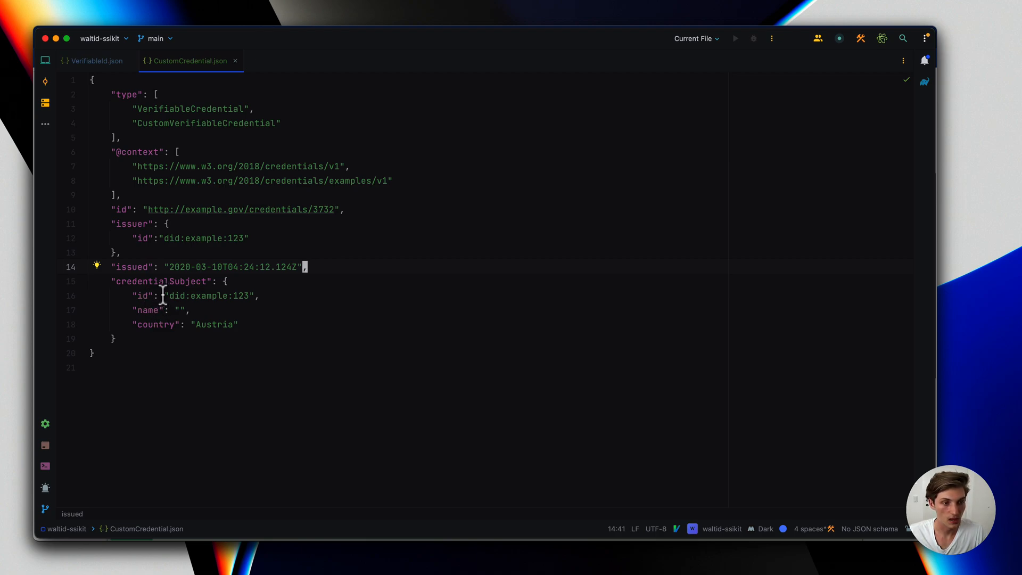
drag(114, 281, 309, 338)
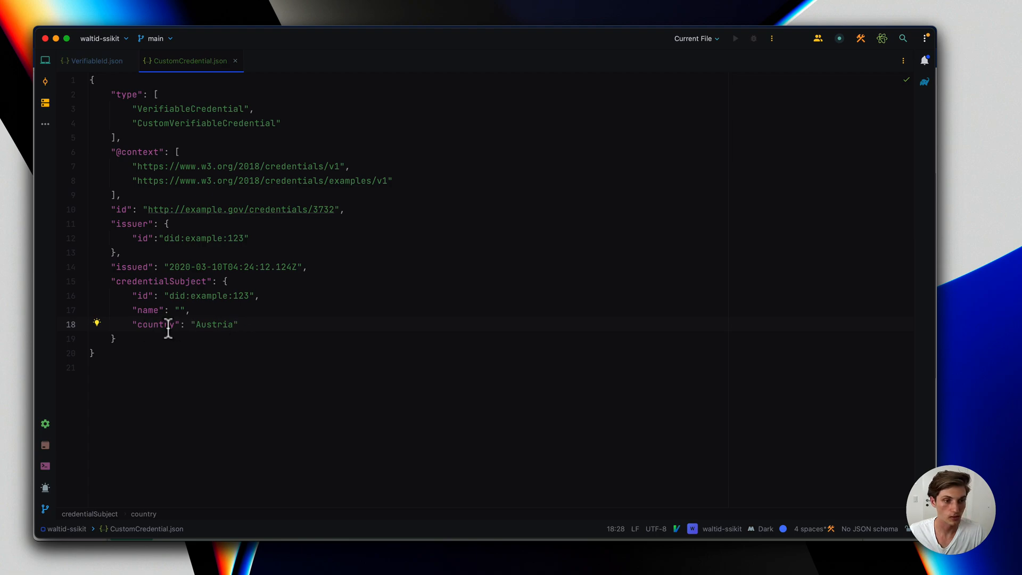
double_click(213, 325)
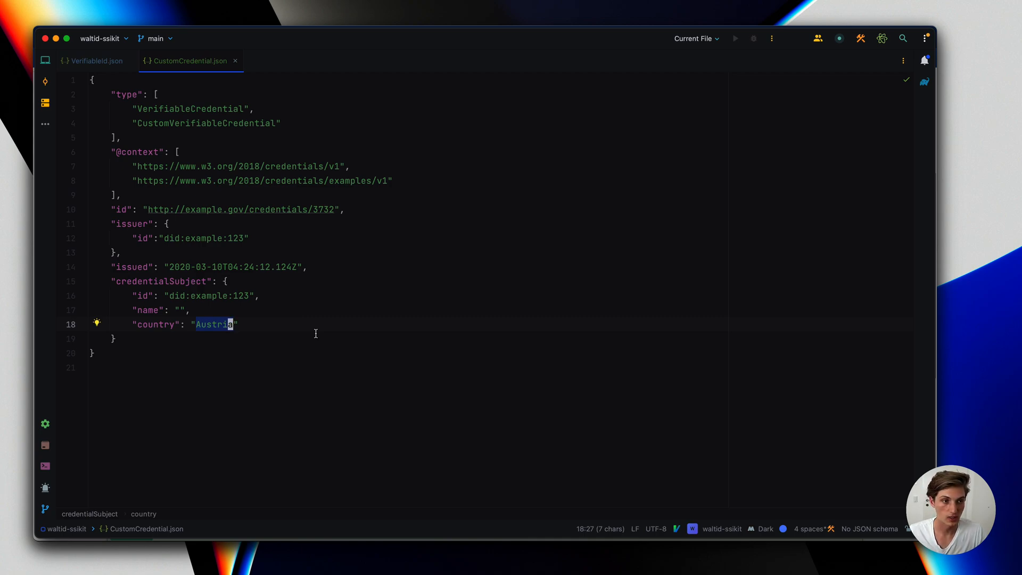
key(cmd+a)
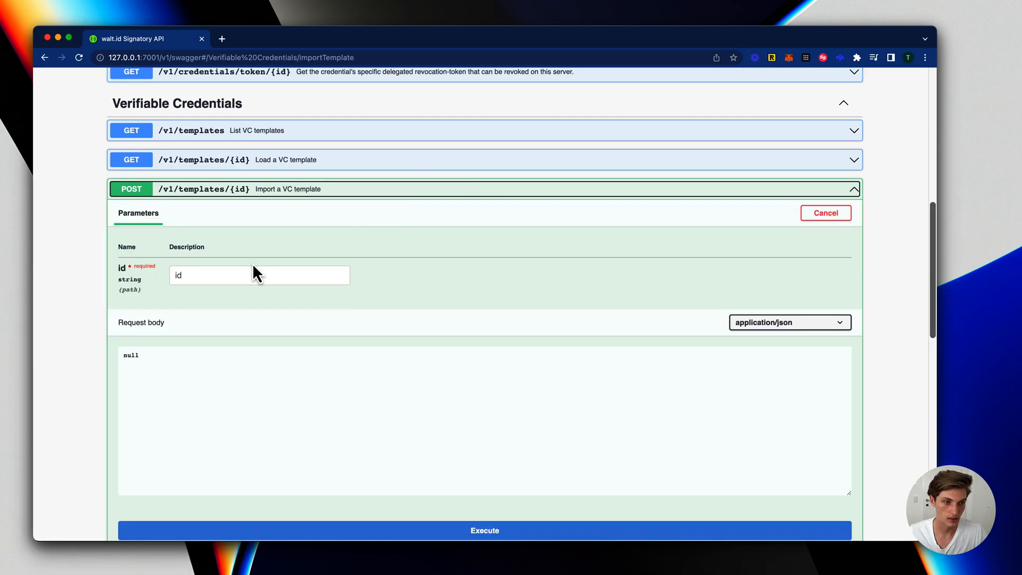
Step: Import the custom credential JSON as template MyCustomTemplate via POST /v1/templates/{id}
click(258, 275)
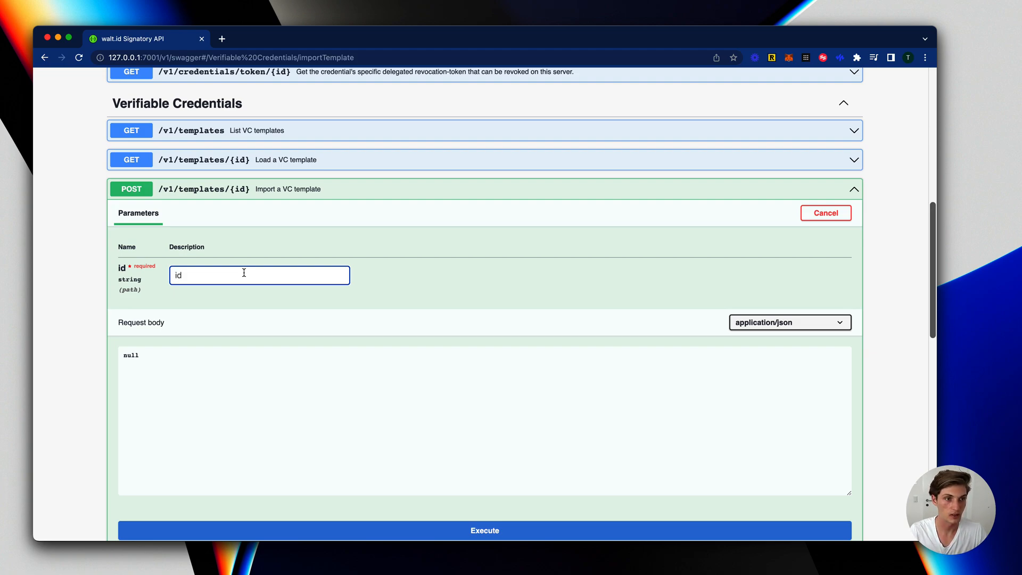
text(MyCustomCredential)
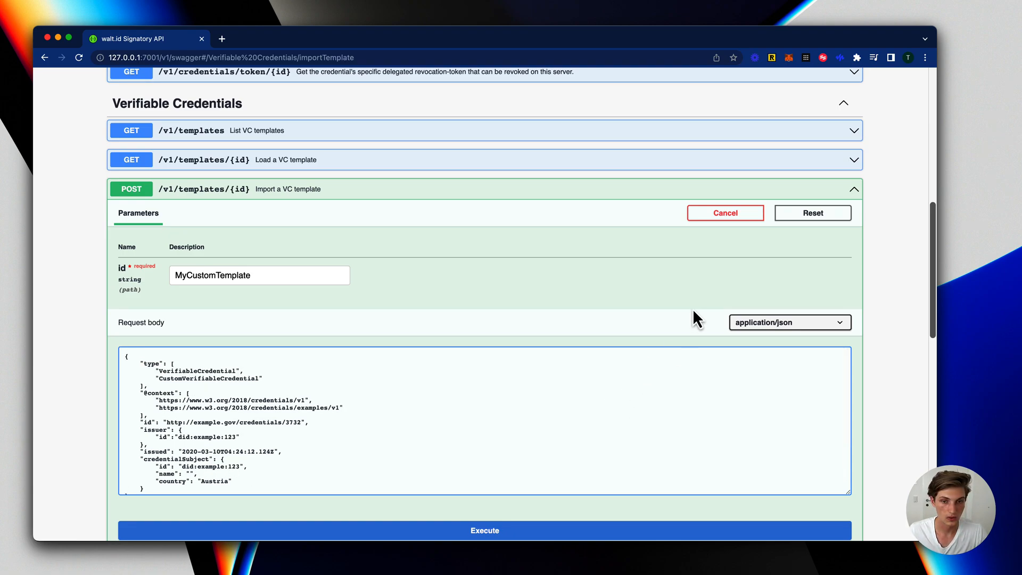
click(485, 530)
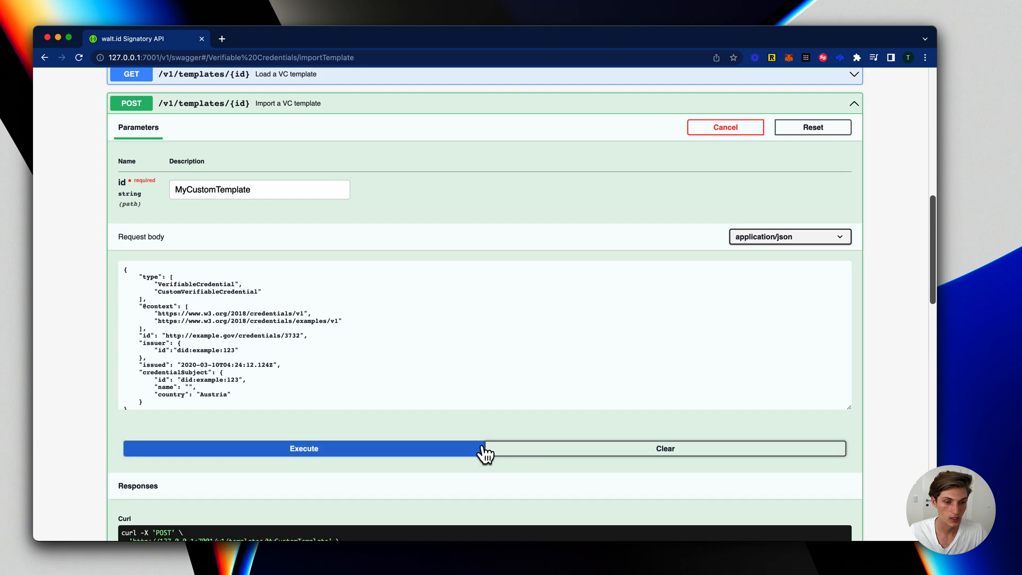
Step: Fetch the stored templates list and search it for 'MyCustom'
click(303, 448)
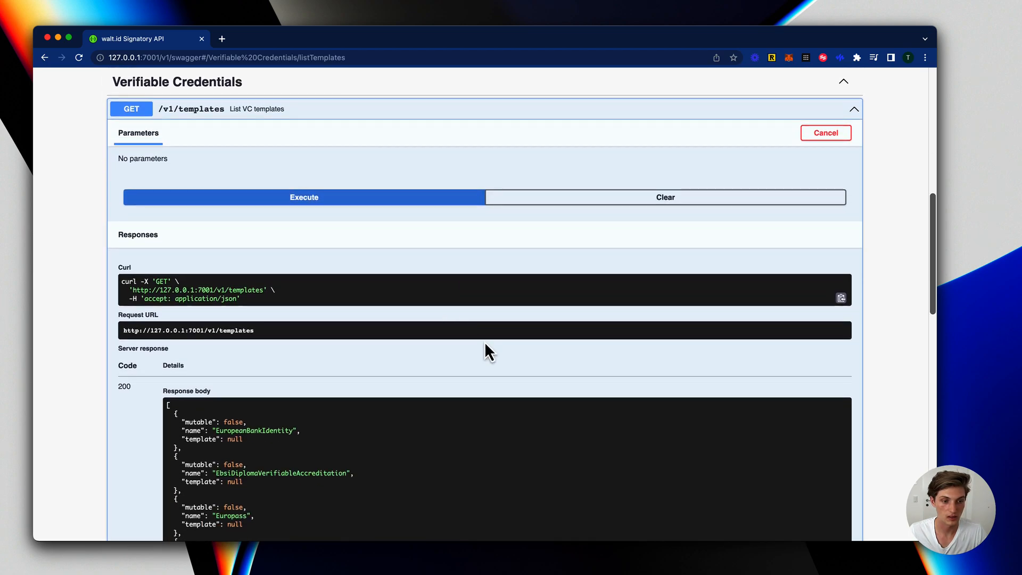
text(My)
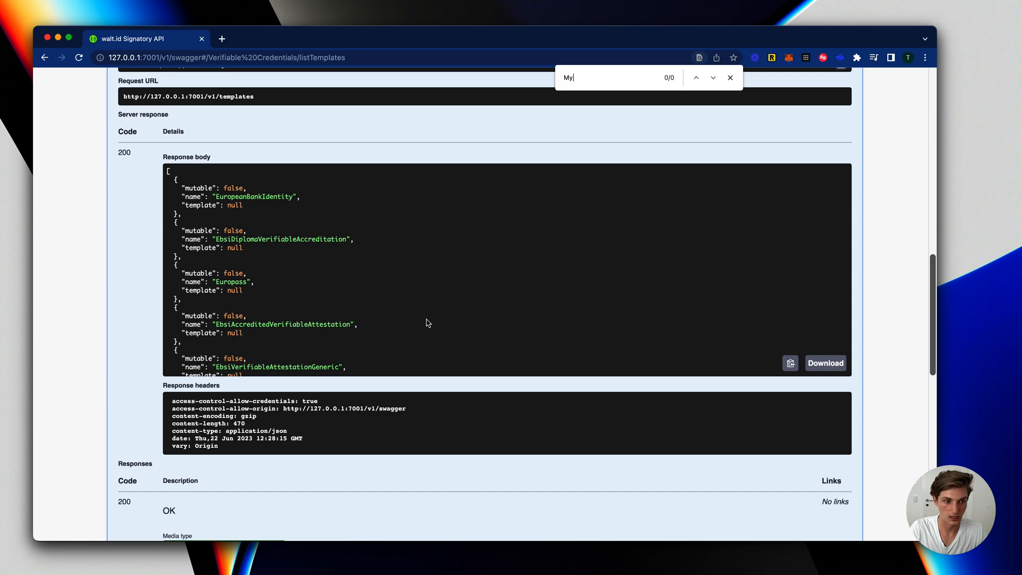
text(Custom)
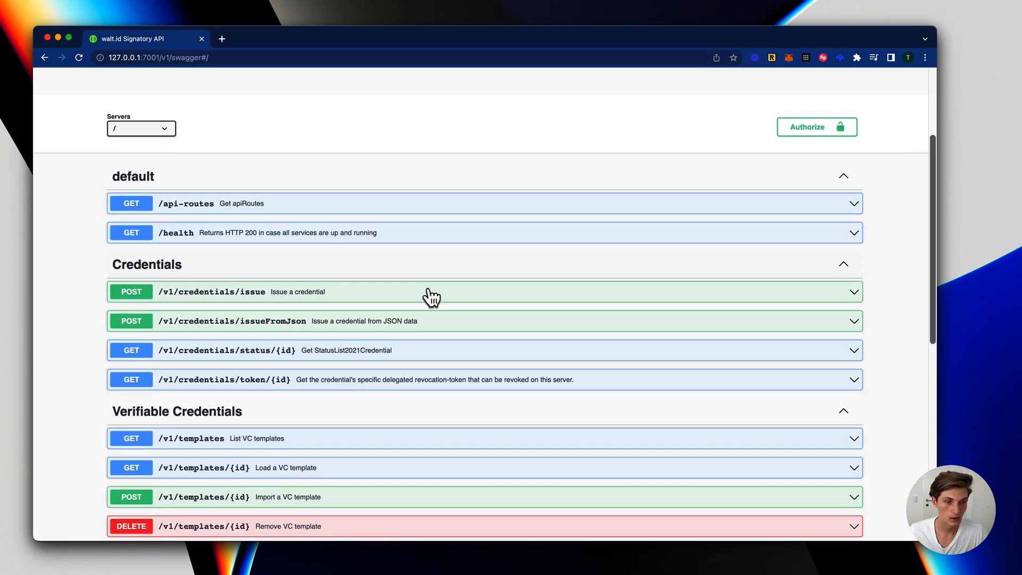
Step: Set templateId to MyCustomTemplate in POST /v1/credentials/issue and execute for Tamino
click(430, 291)
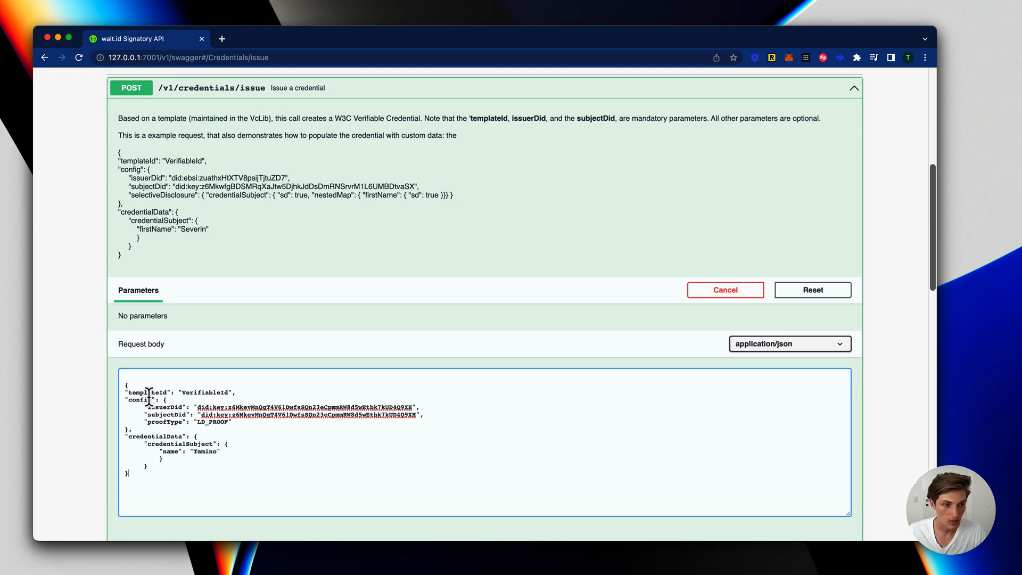
double_click(204, 392)
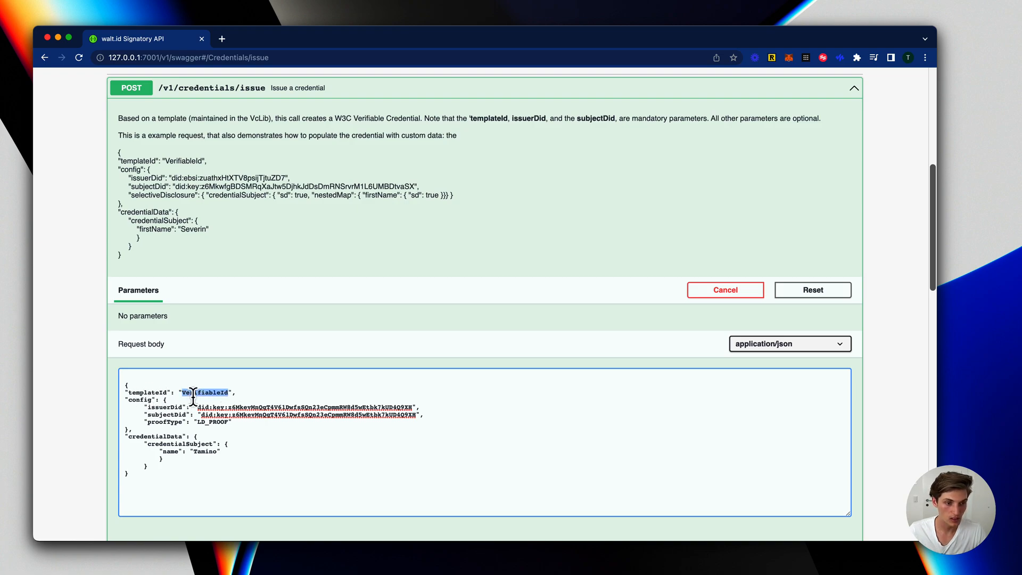
text(MyCustomTemplat)
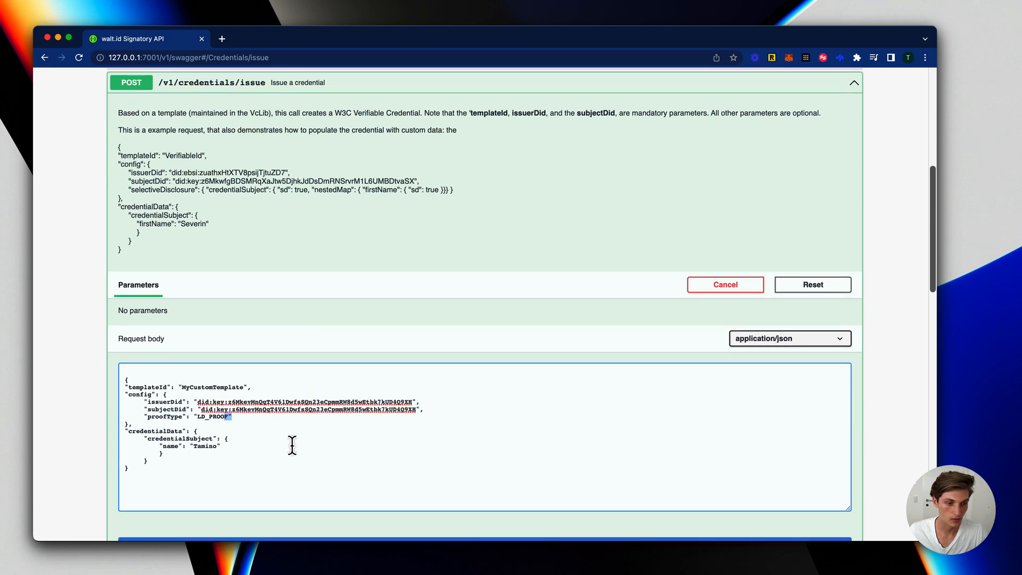
scroll(down, 3)
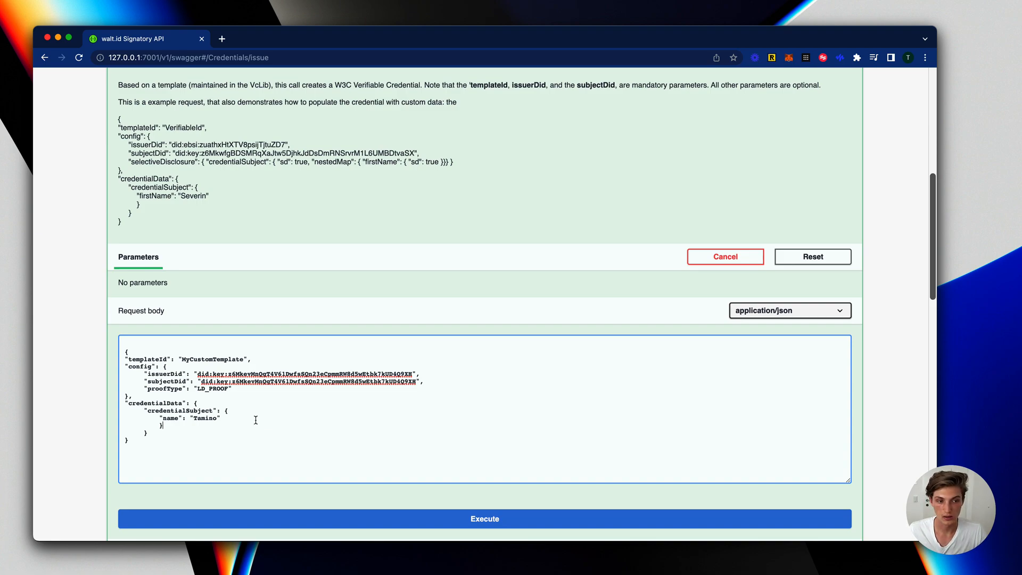
click(485, 518)
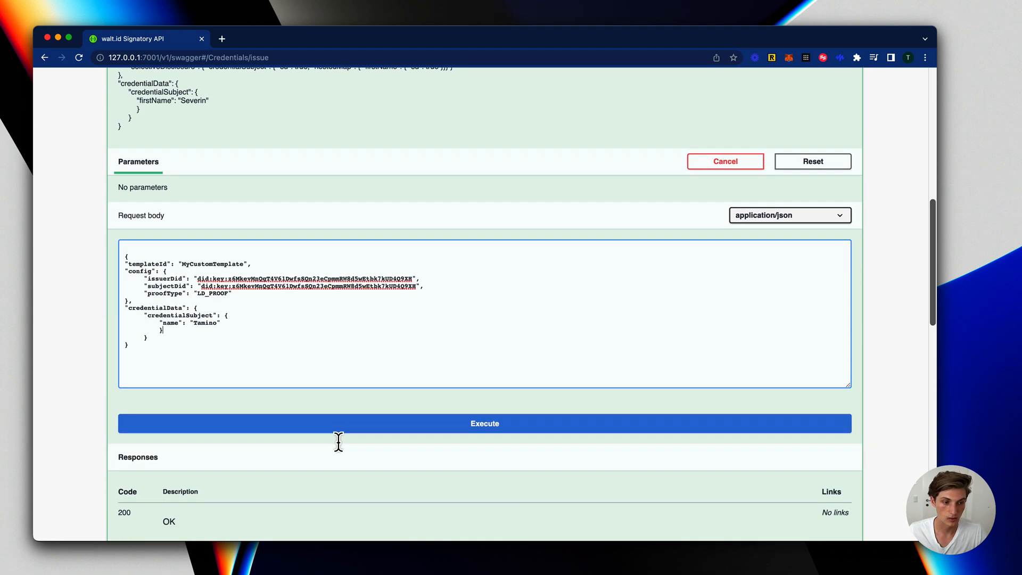
click(485, 423)
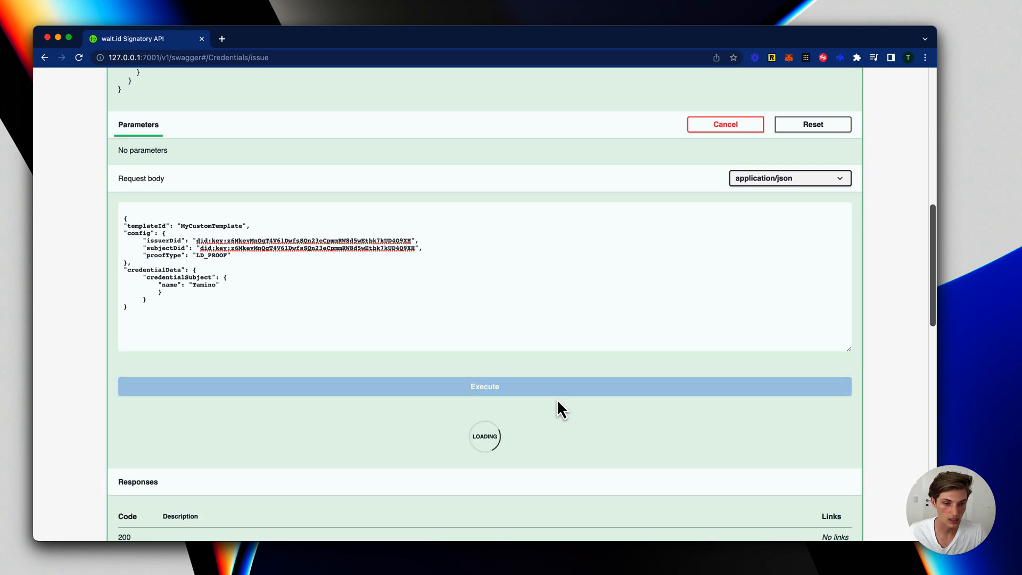
click(484, 386)
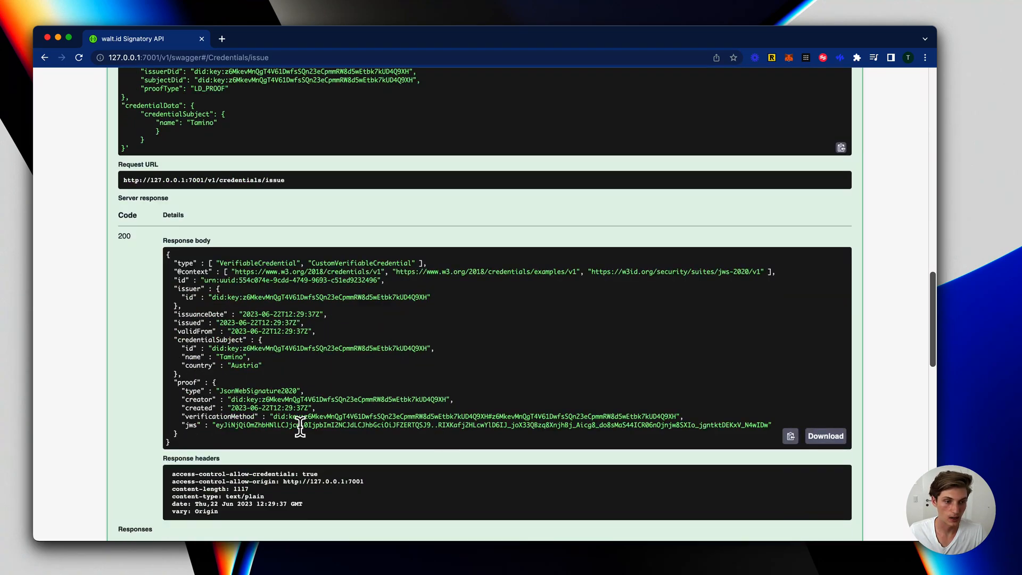
mouse_move(329, 352)
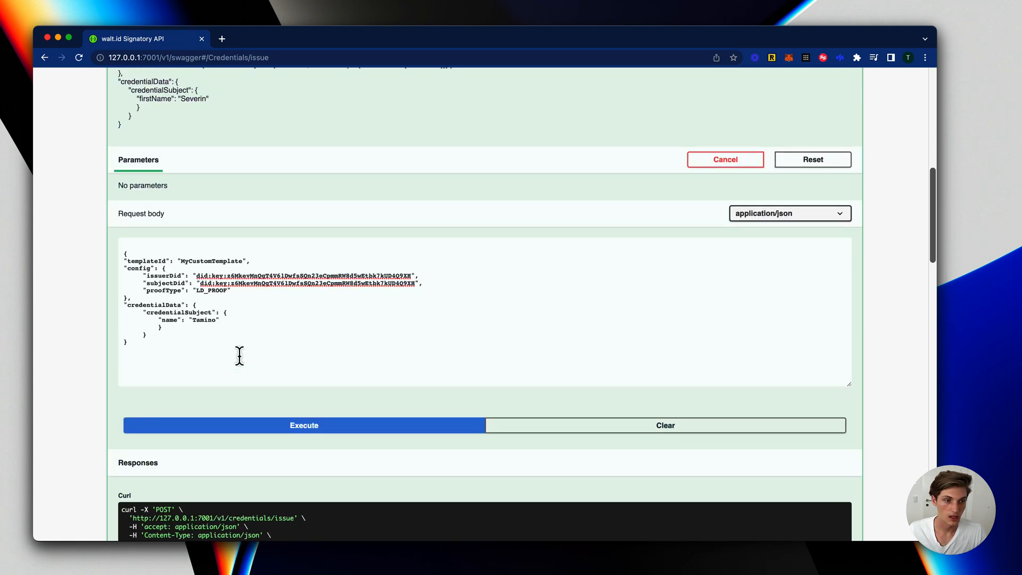
Step: Add "country": "Germany" under credentialSubject after the name field
click(303, 424)
text("country" : "Austria)
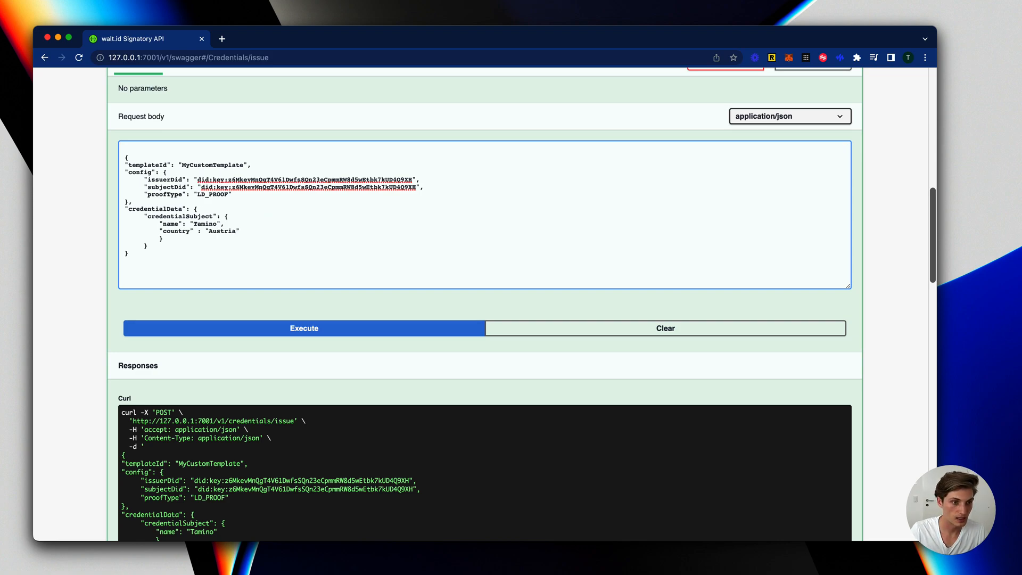
text(G)
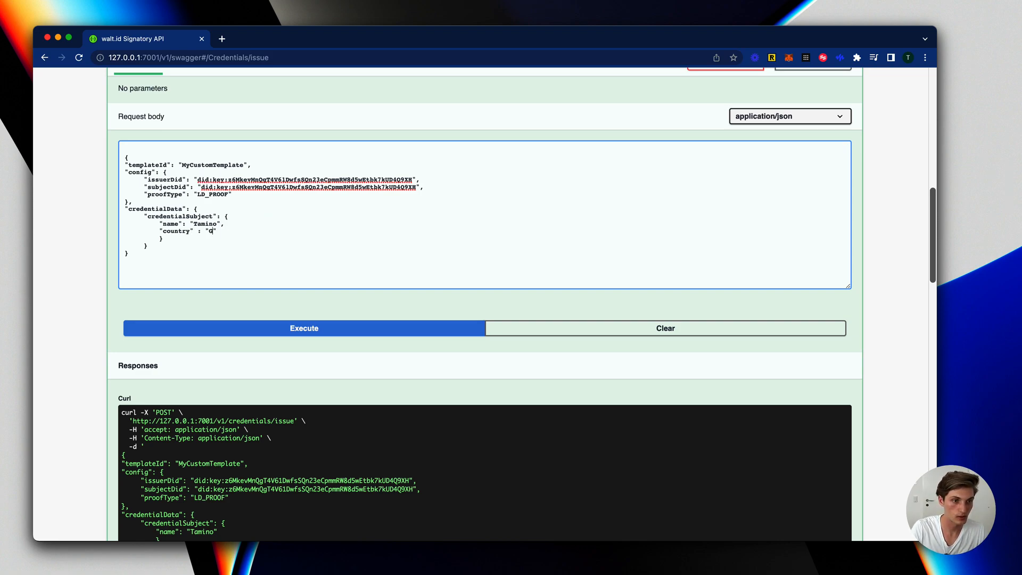
text(ermany)
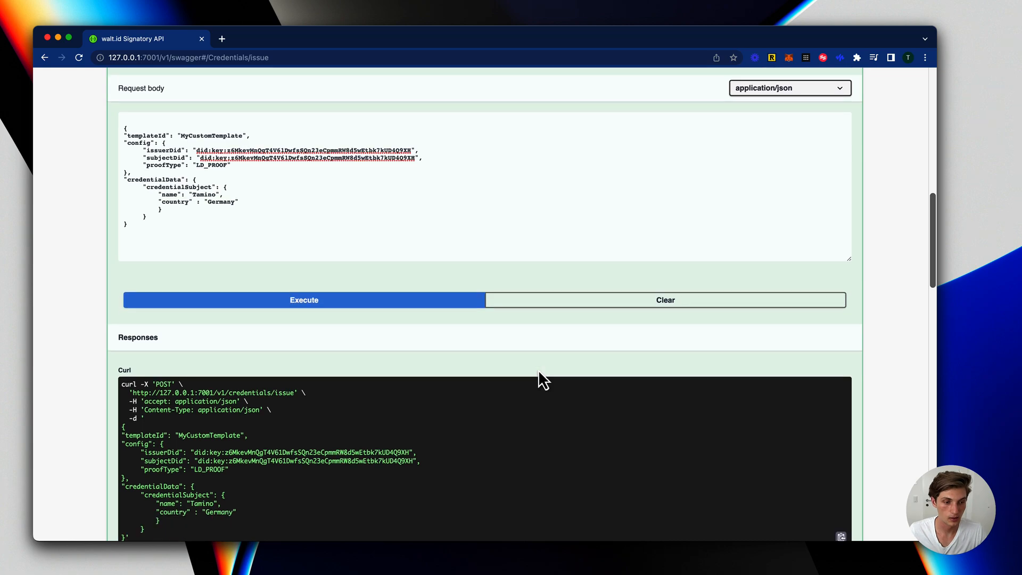
Step: Issue with country Germany, then add lastName Baumann and issue again
click(303, 300)
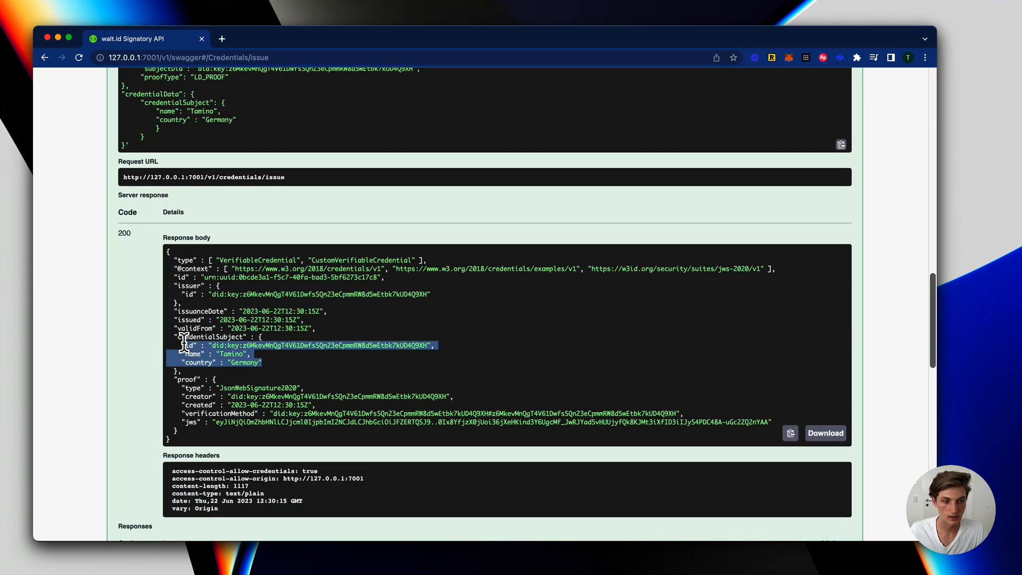
mouse_move(300, 354)
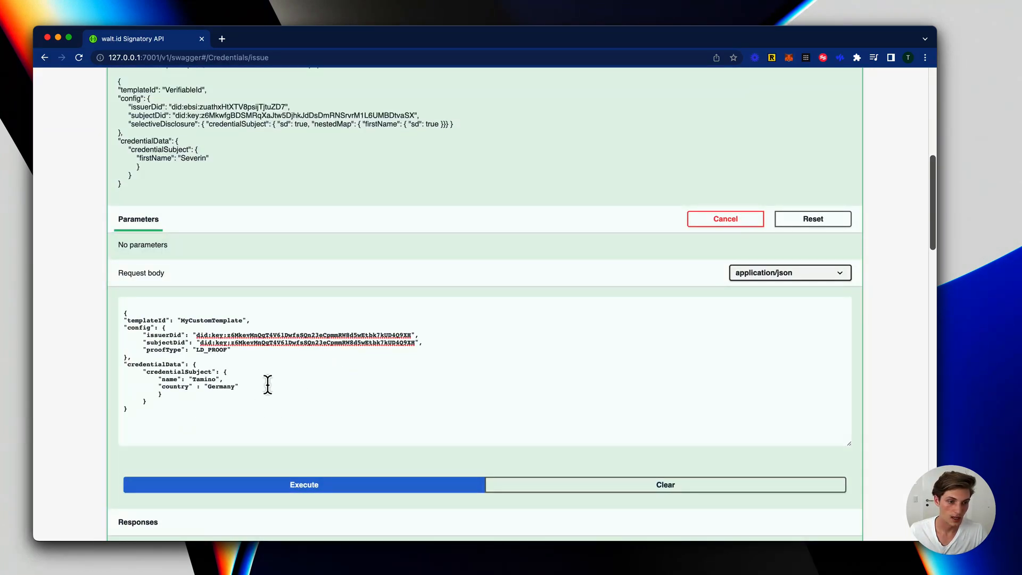
click(256, 377)
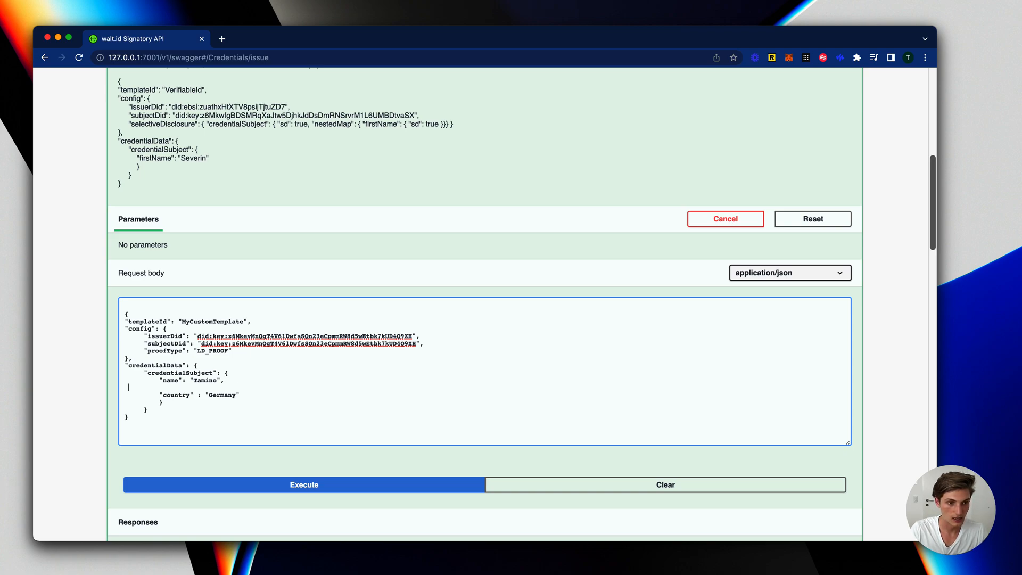
text("1)
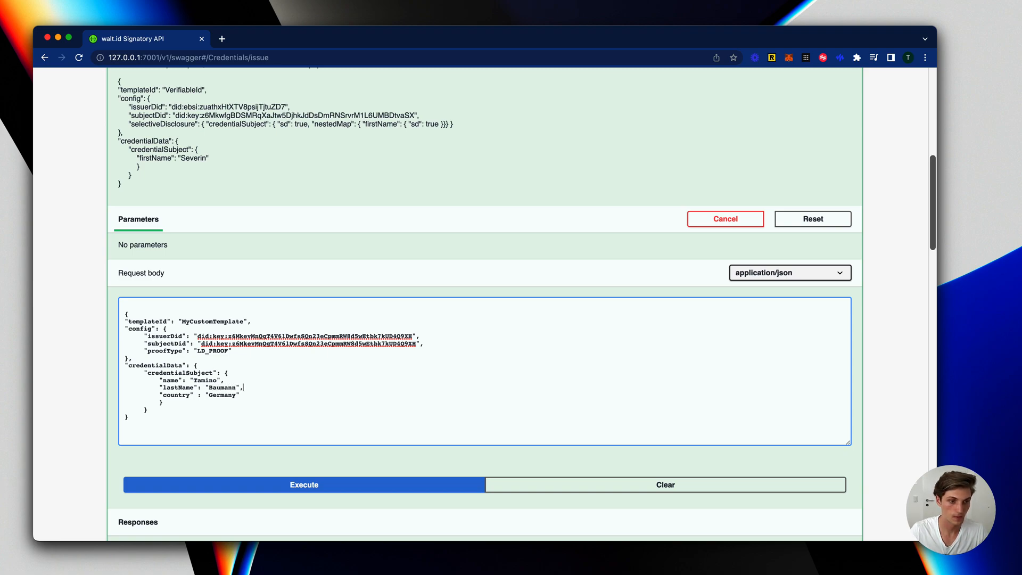
click(304, 485)
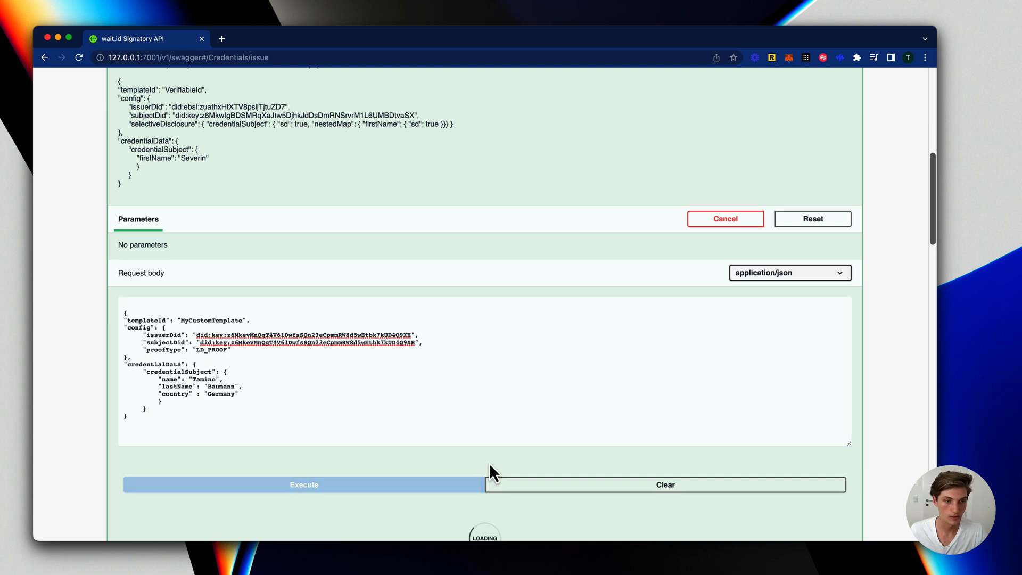
click(303, 484)
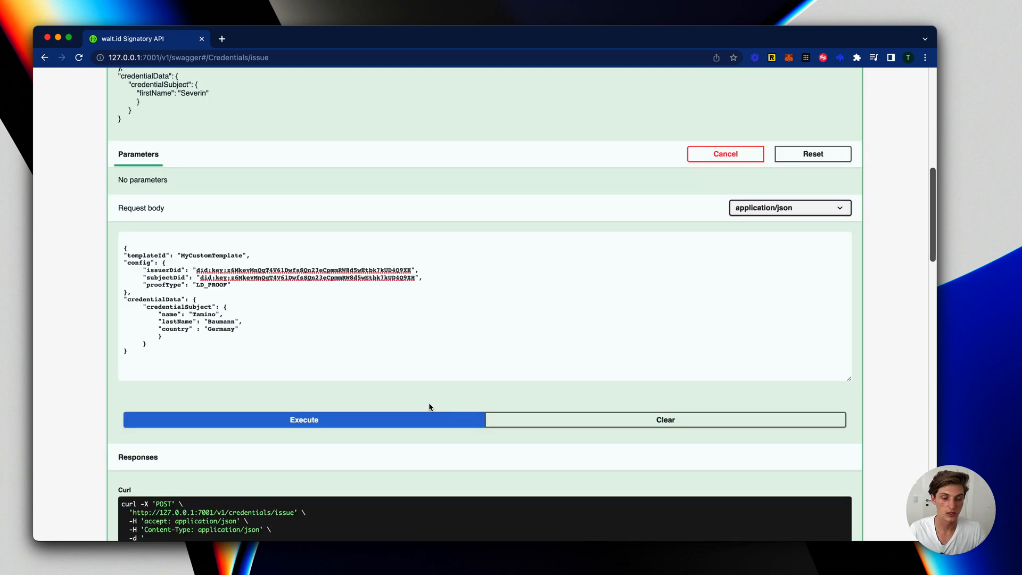
mouse_move(368, 403)
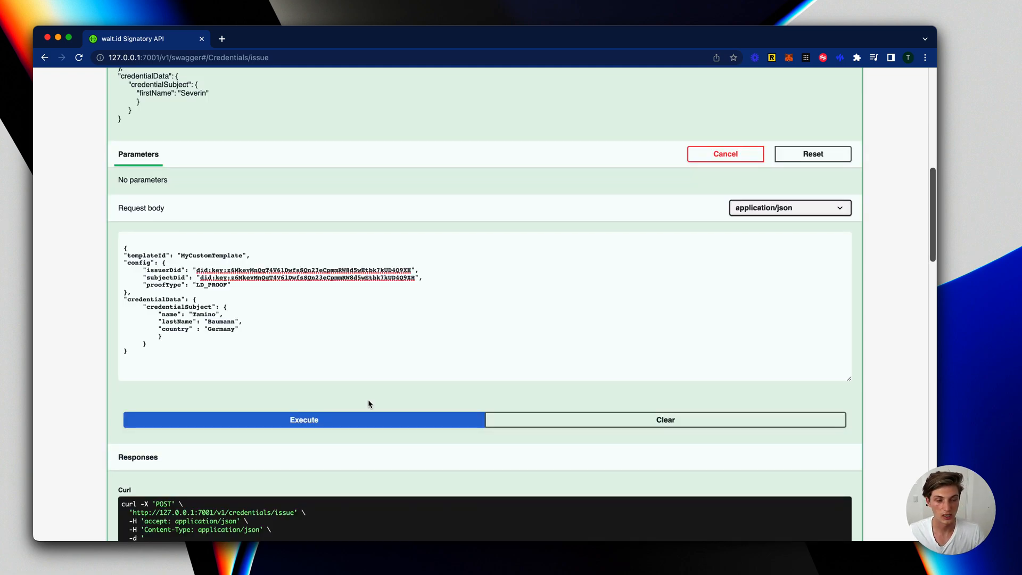